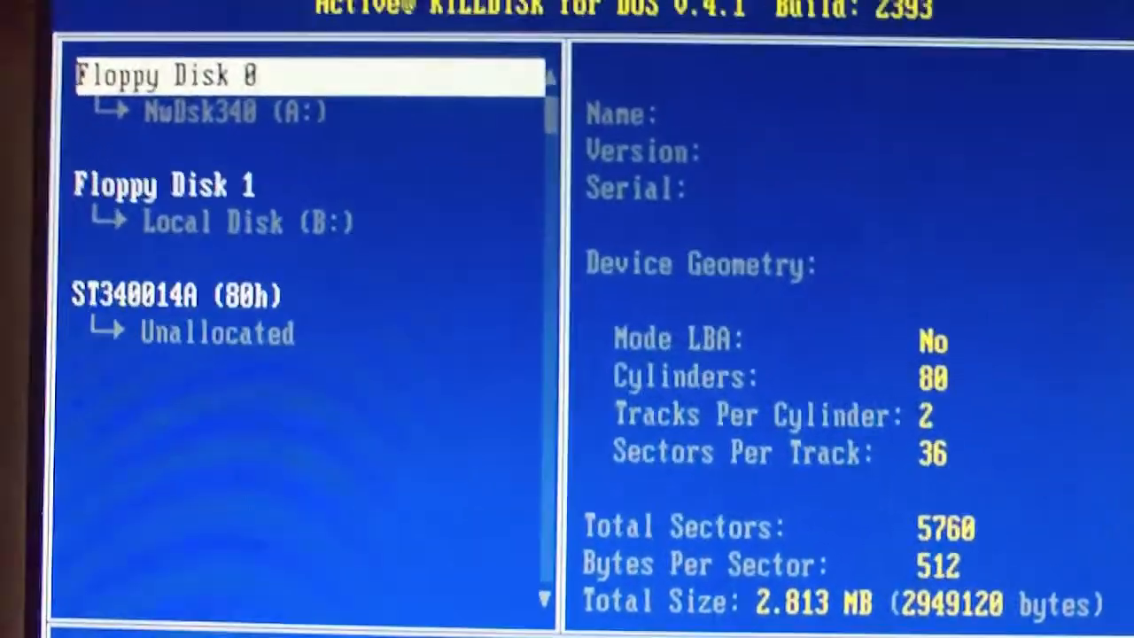
Select the 37.2GB ST340014A (80h) disk and start Erase to reach the Confirm Action prompt.
click(177, 294)
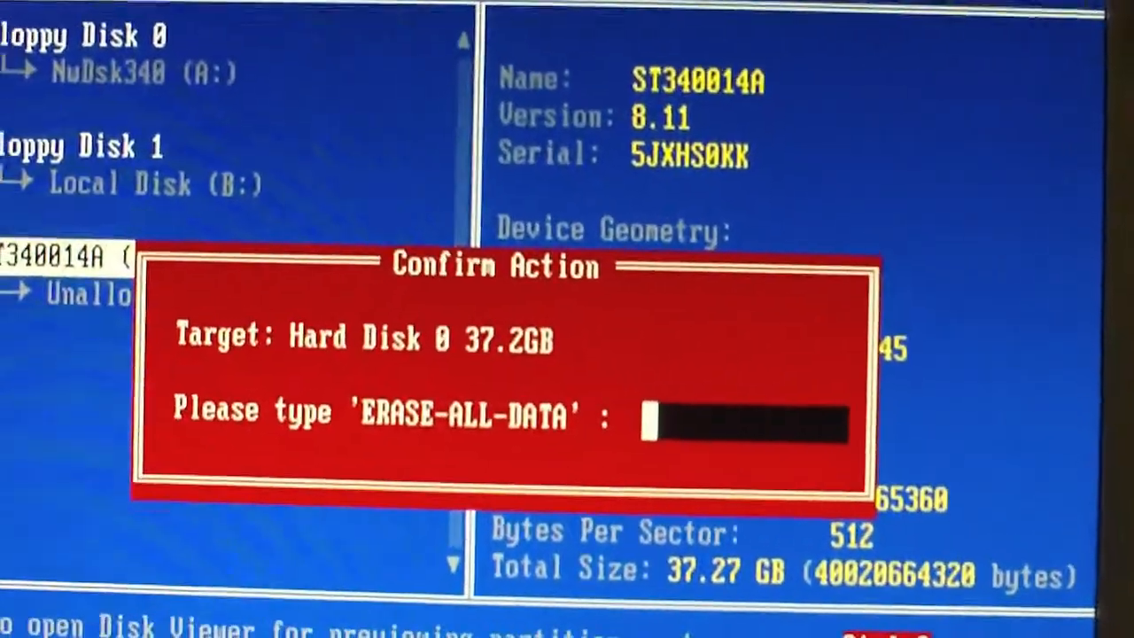
Enter the confirmation phrase 'erase-all-data' for the 37.2GB disk.
text(e)
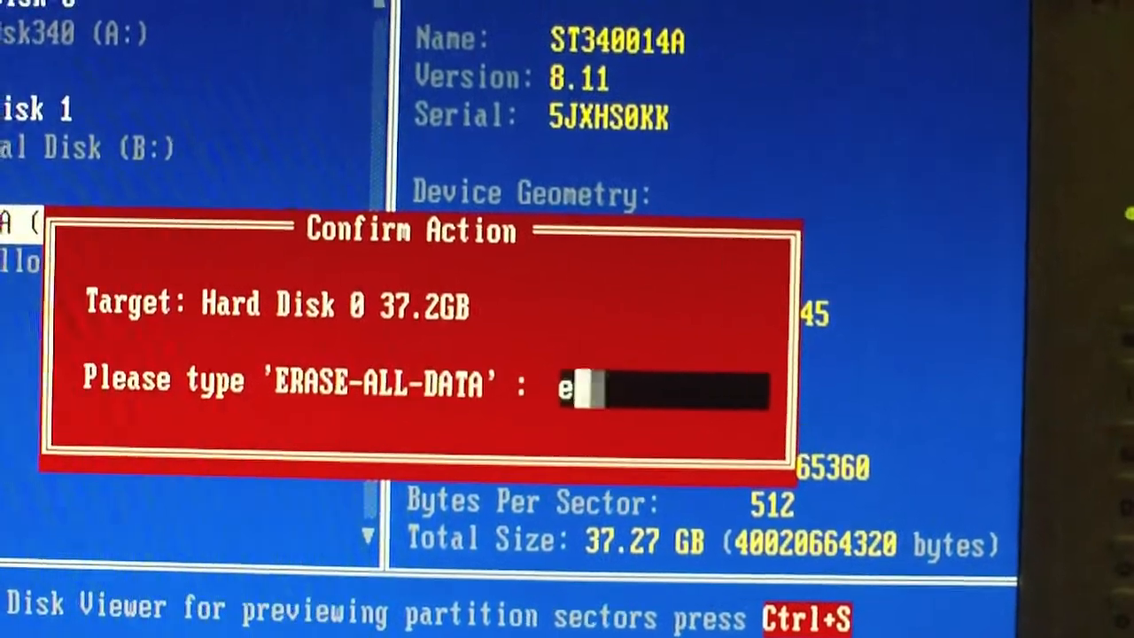
text(rase-)
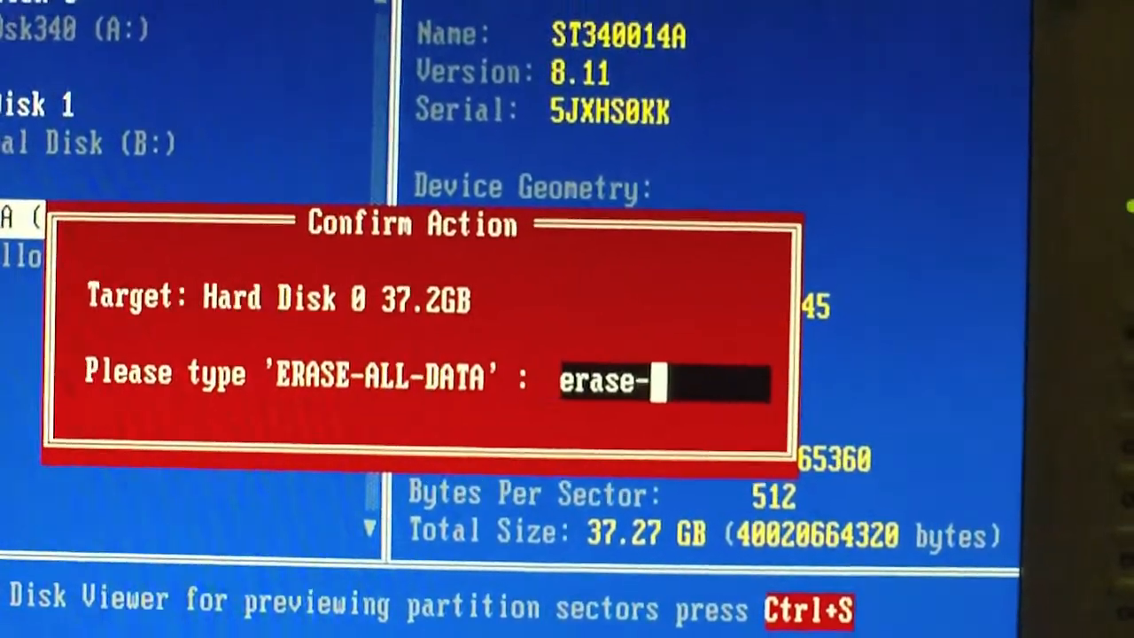
text(all)
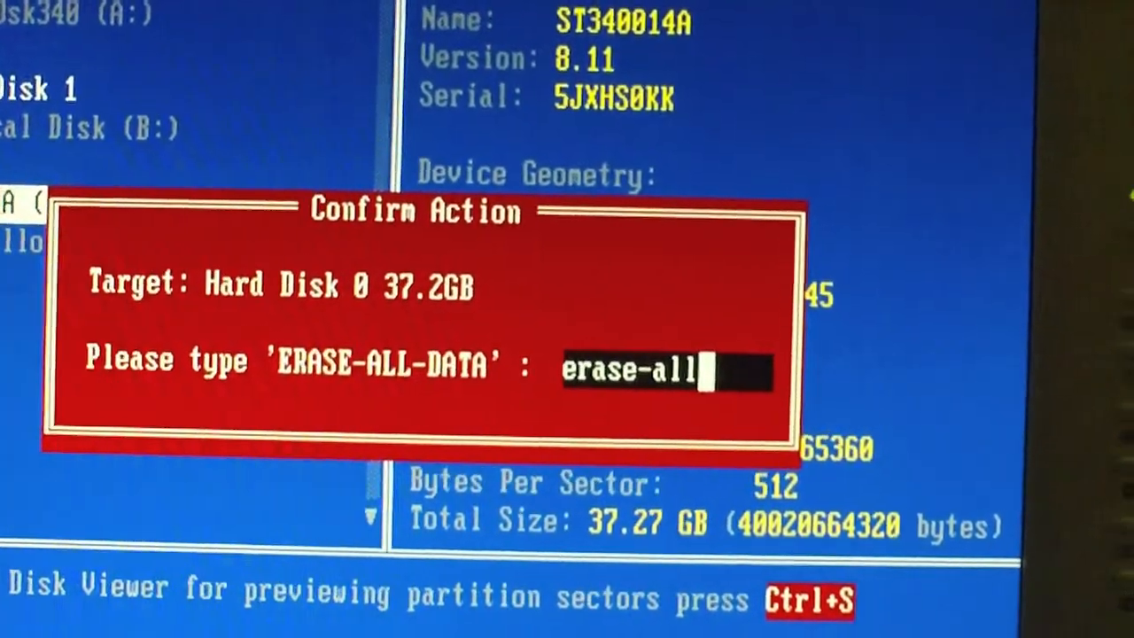
text(-data)
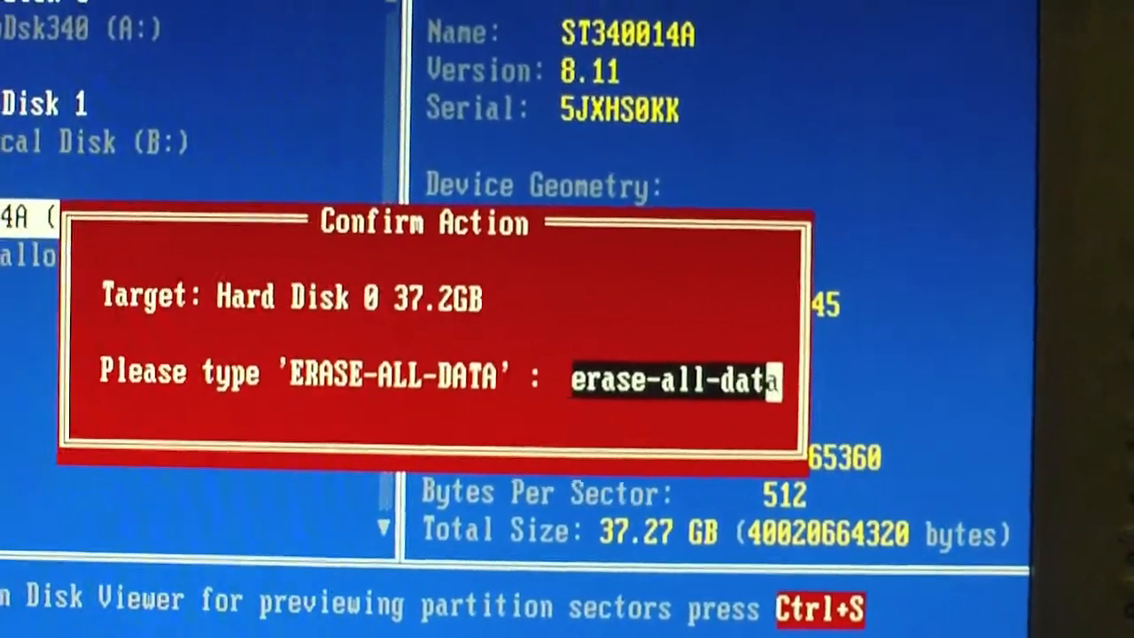